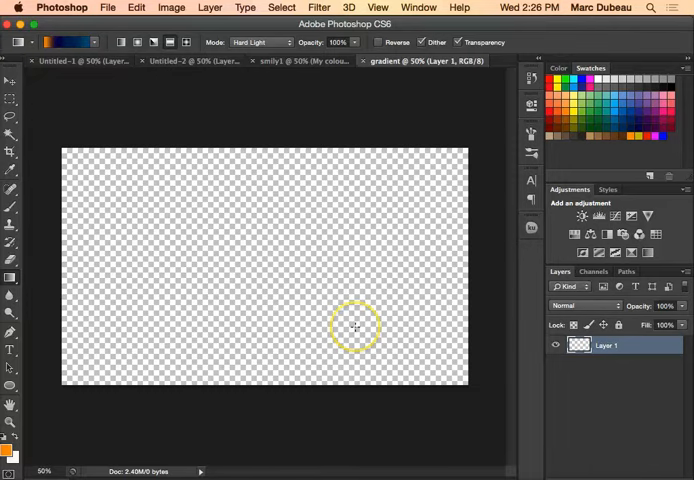
mouse_move(492, 228)
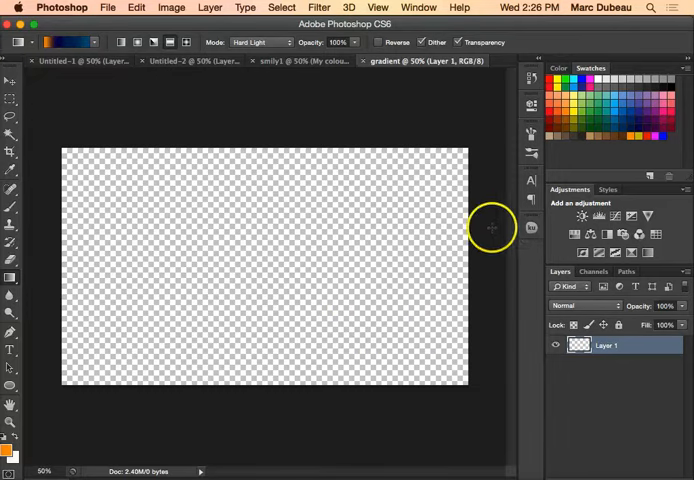
mouse_move(420, 8)
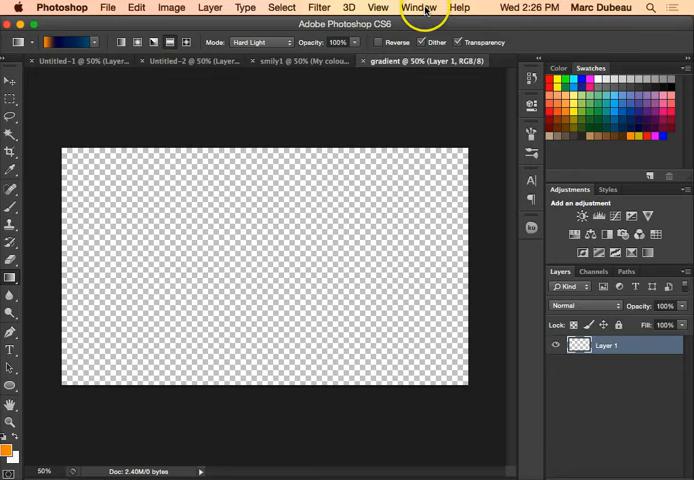
Show the Kuler panel from Window > Extensions with its five-colour theme.
left_click(420, 8)
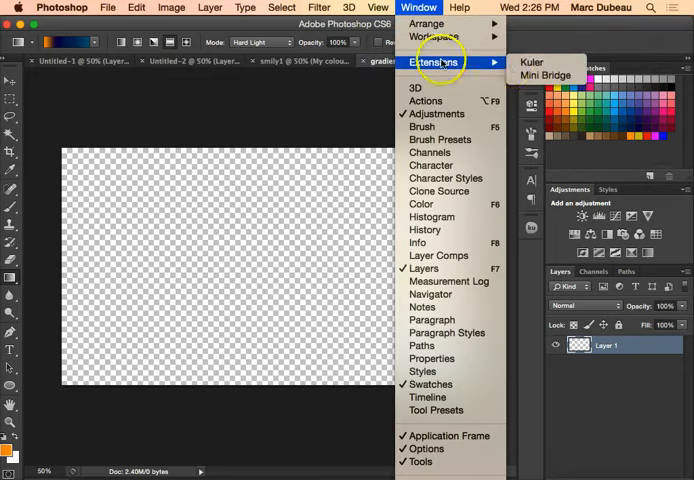
left_click(532, 62)
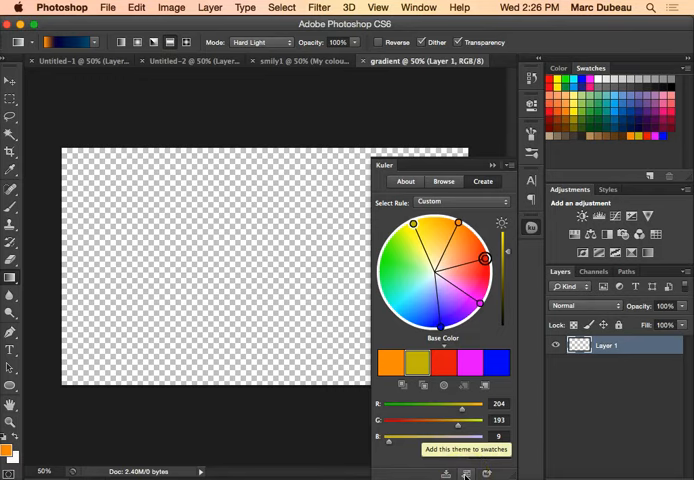
Add the Kuler theme's five colours to the Swatches panel.
left_click(502, 164)
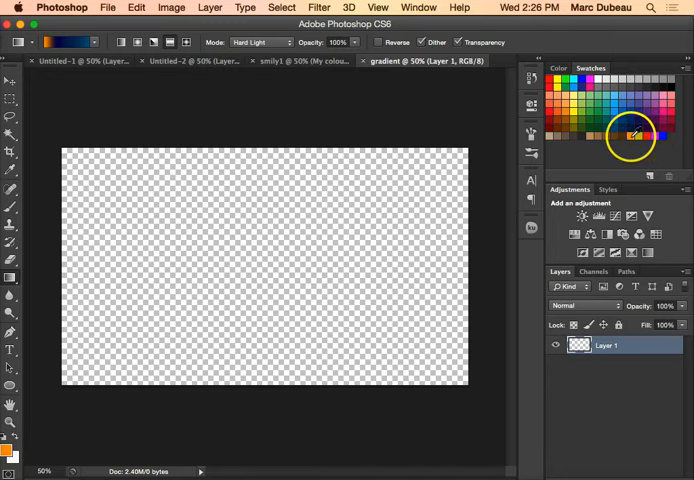
mouse_move(12, 280)
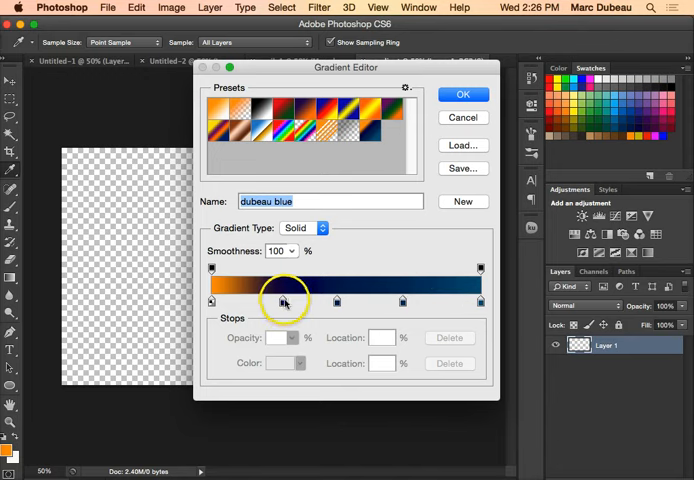
Recolour a gradient stop to dark blue so the gradient runs from blue to a pale tone.
left_click(284, 300)
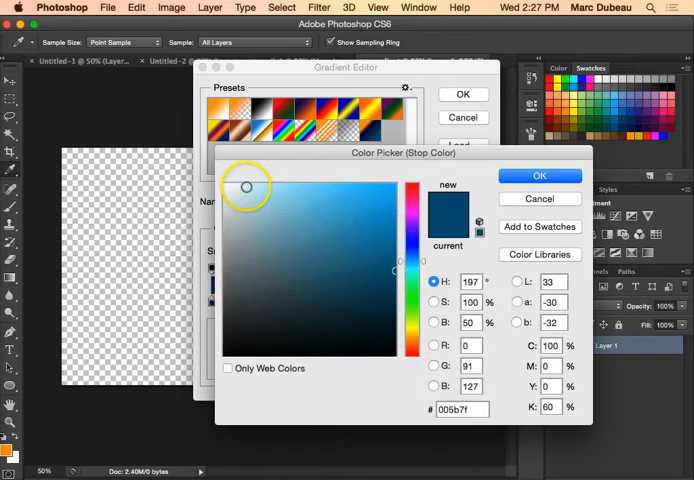
left_click(540, 176)
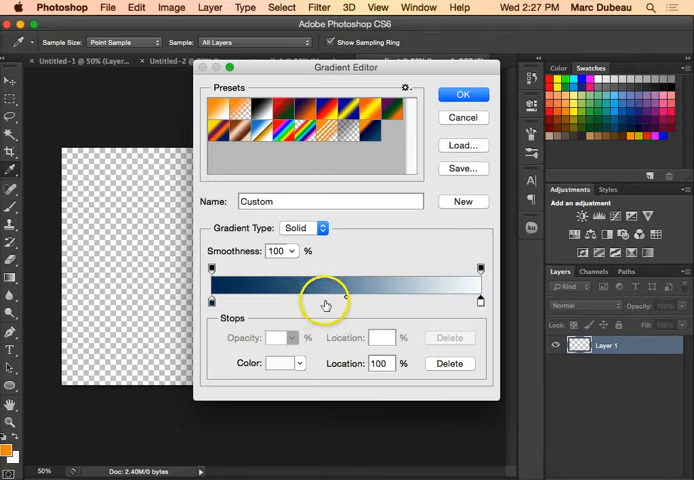
mouse_move(316, 304)
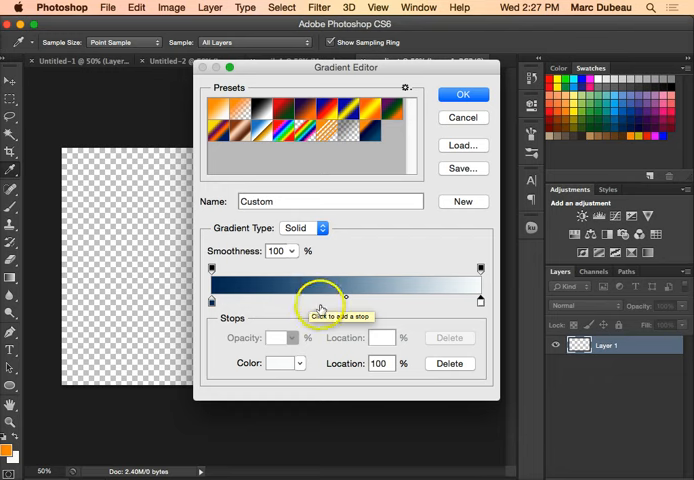
mouse_move(390, 320)
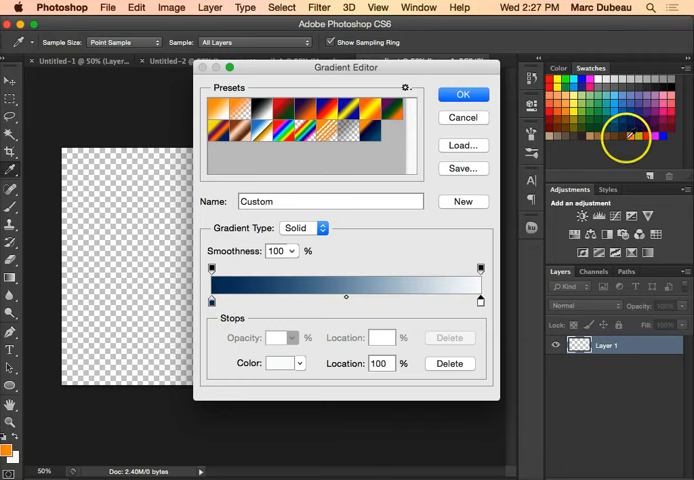
Add blue, magenta, red, orange and yellow stops, positioned around 39%, 64% and 78%.
left_click(624, 136)
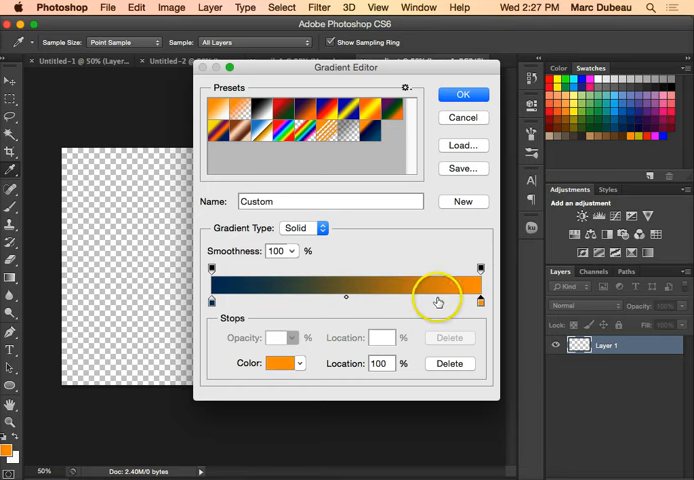
left_click_drag(480, 300, 436, 300)
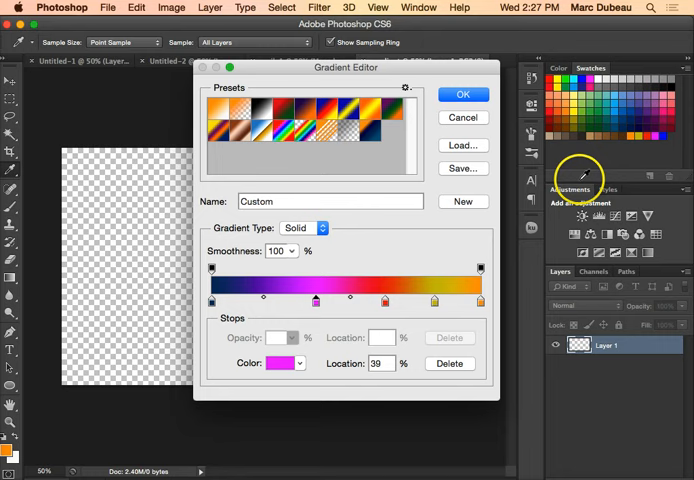
left_click_drag(316, 300, 256, 300)
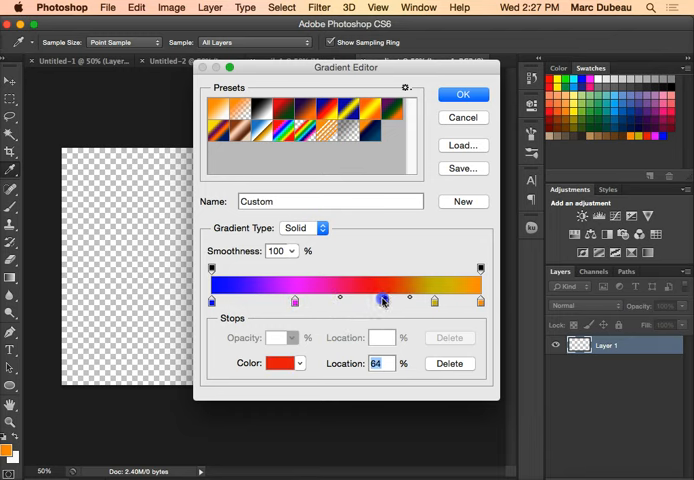
left_click_drag(384, 300, 432, 300)
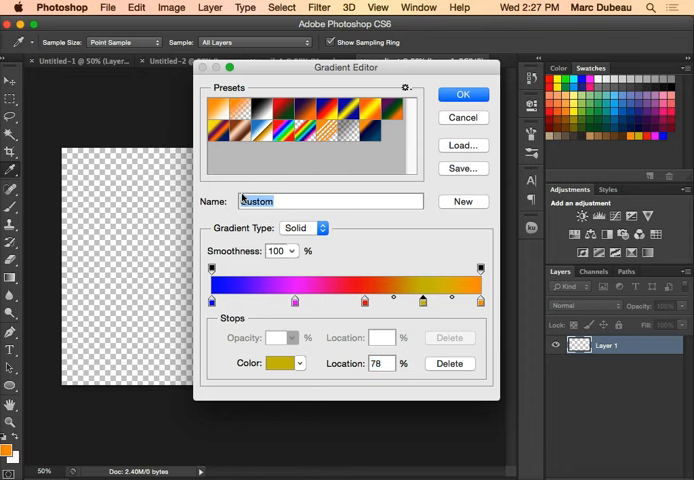
Name the gradient 'Rainbow', add it as a preset and leave the Gradient Editor.
type("Rainbow")
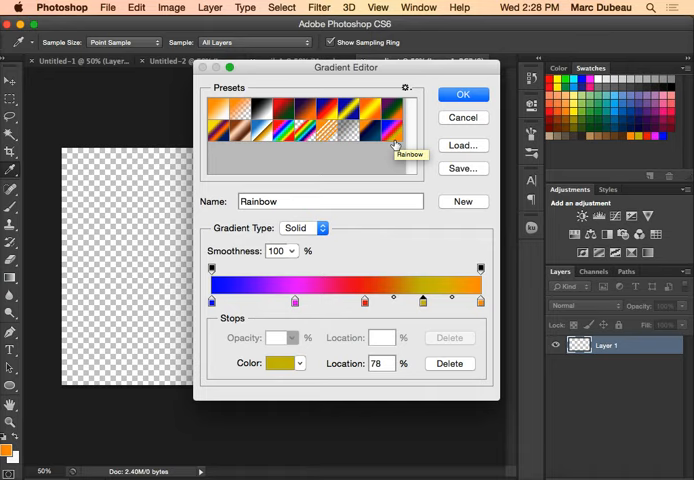
left_click(464, 94)
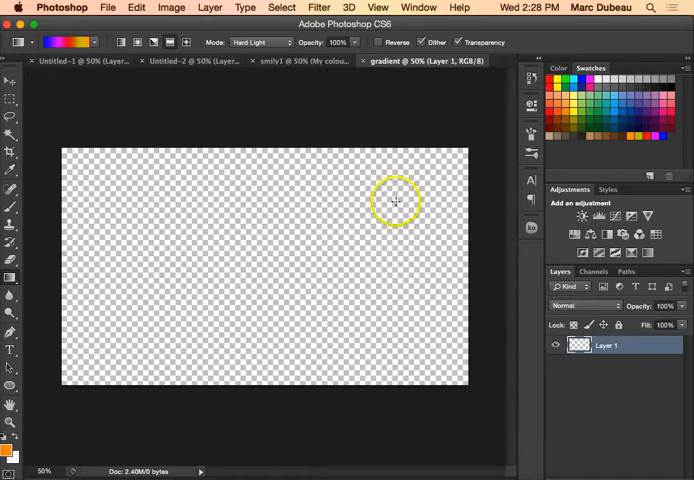
Fill the layer with the Rainbow gradient left to right, blue to yellow.
left_click_drag(62, 264, 472, 260)
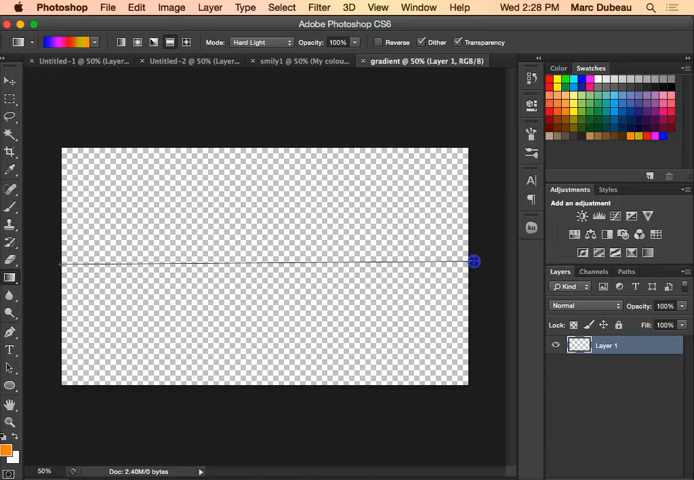
left_click_drag(70, 260, 472, 260)
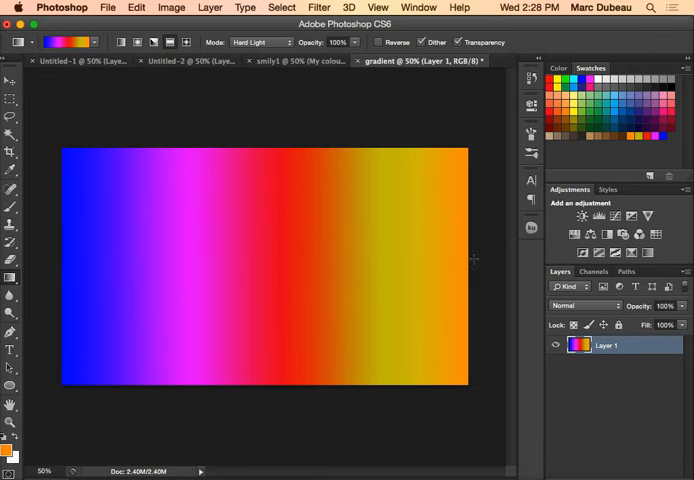